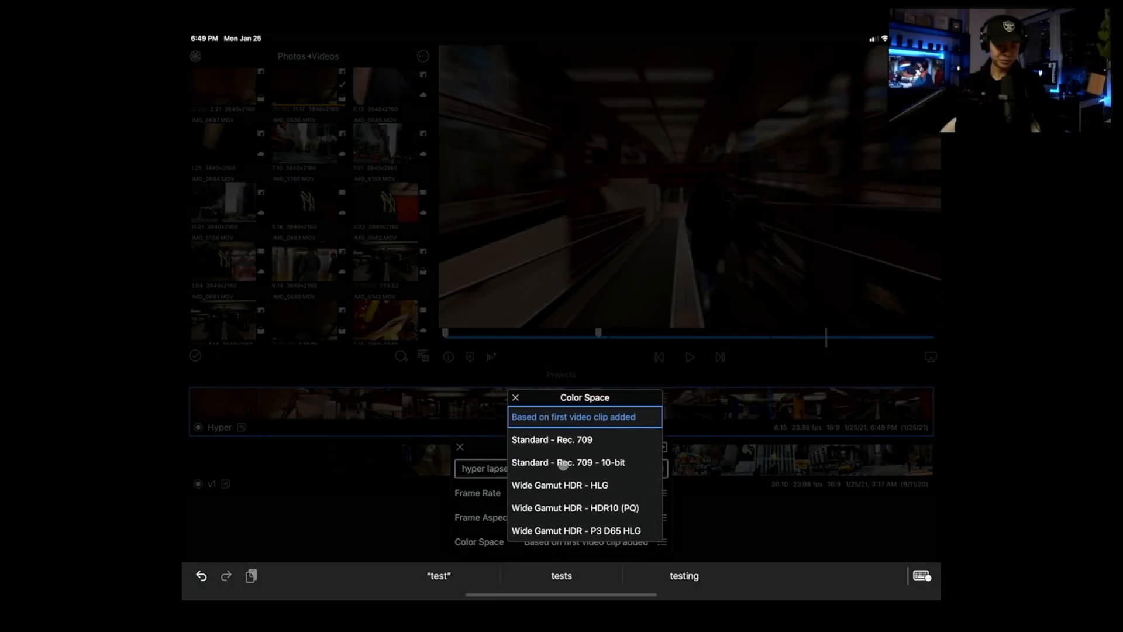
# Step: Create the 'hyper lapse test' project with Standard Rec. 709 10-bit color space
pyautogui.click(568, 462)
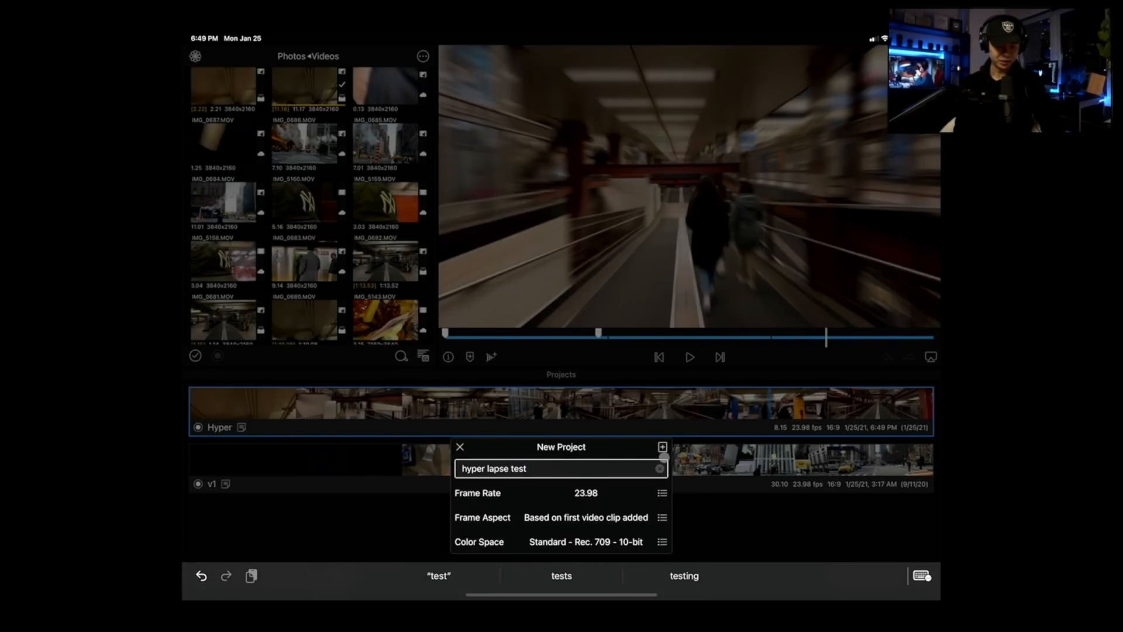
pyautogui.click(661, 446)
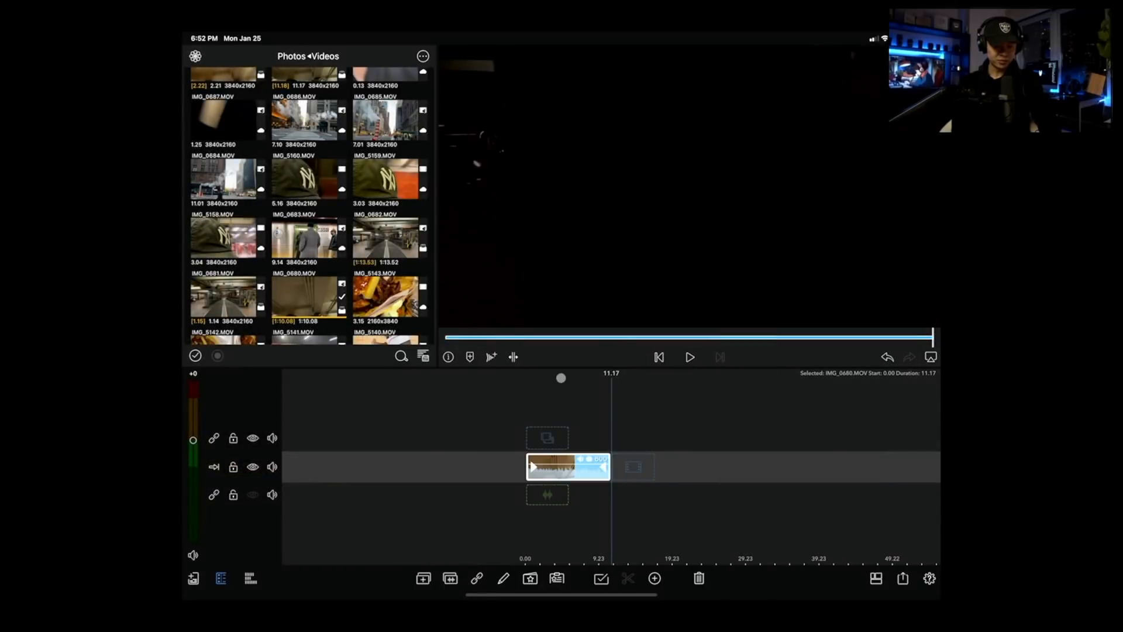
# Step: Play back the IMG_0680 walkway clip, stop it, and bring up the share/export options
pyautogui.click(689, 356)
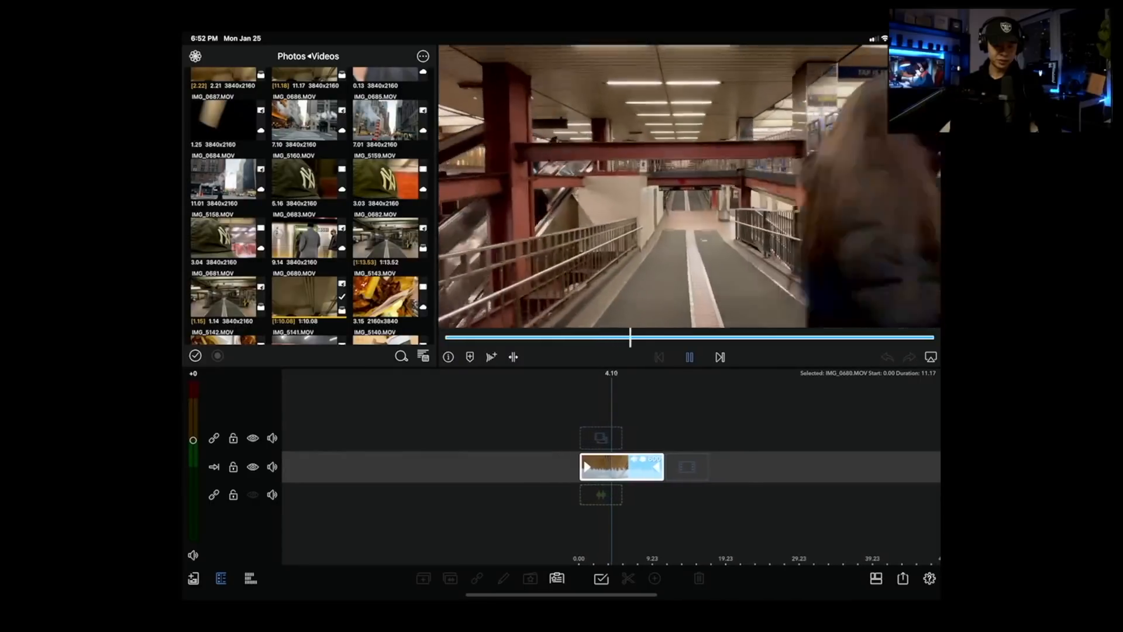
pyautogui.click(688, 356)
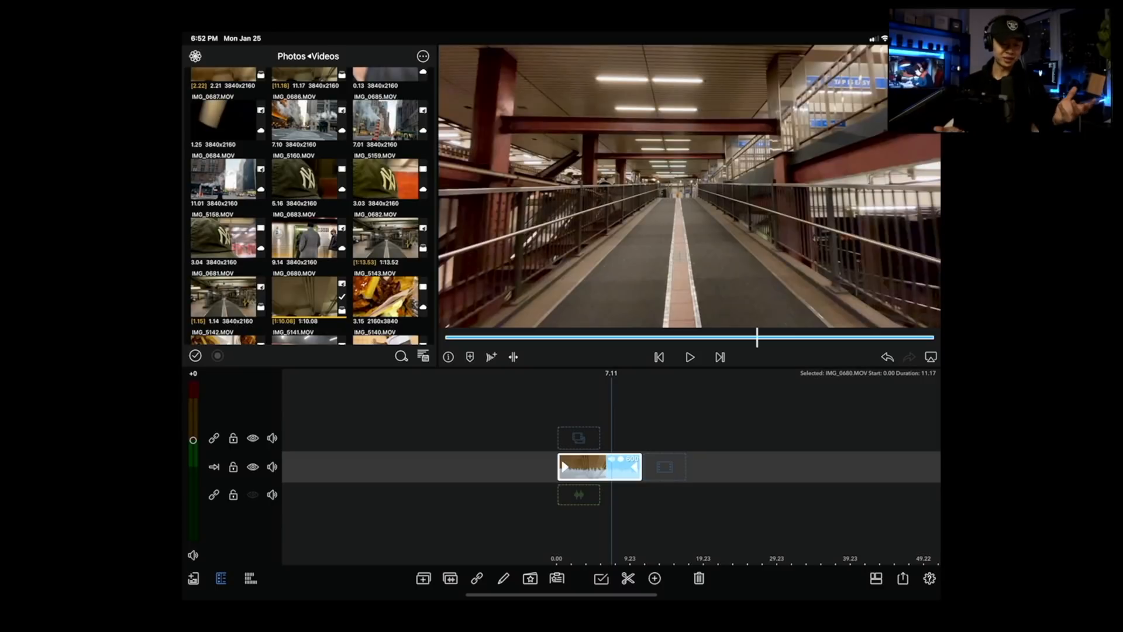
pyautogui.click(902, 578)
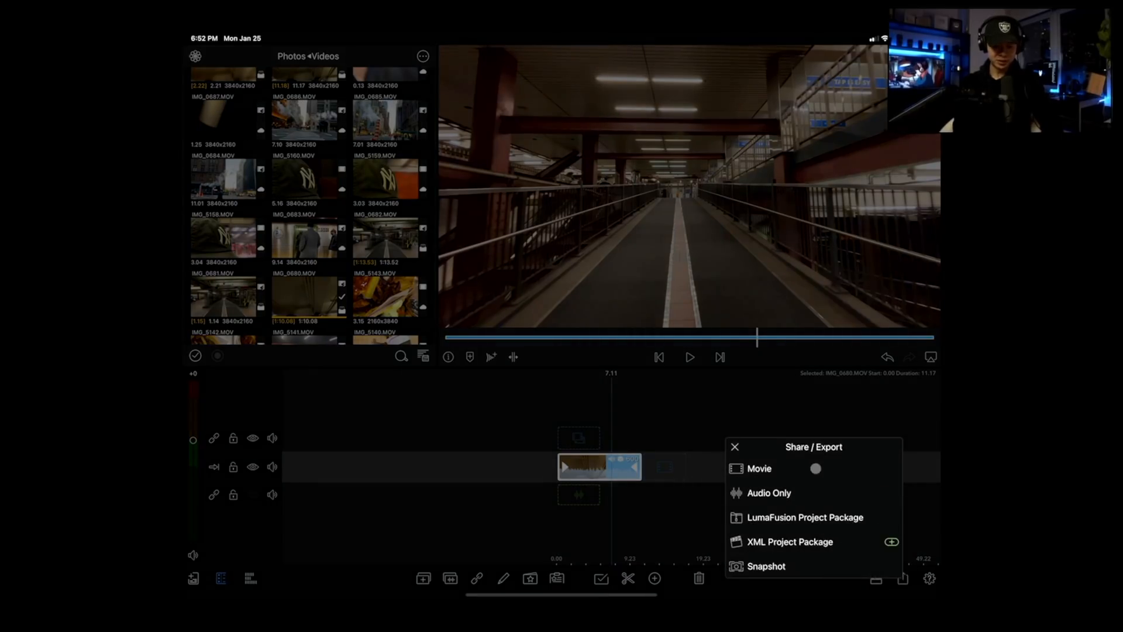
# Step: Export the clip to Photos as a movie, keeping HEVC (H265) codec and MP4 file format
pyautogui.click(758, 468)
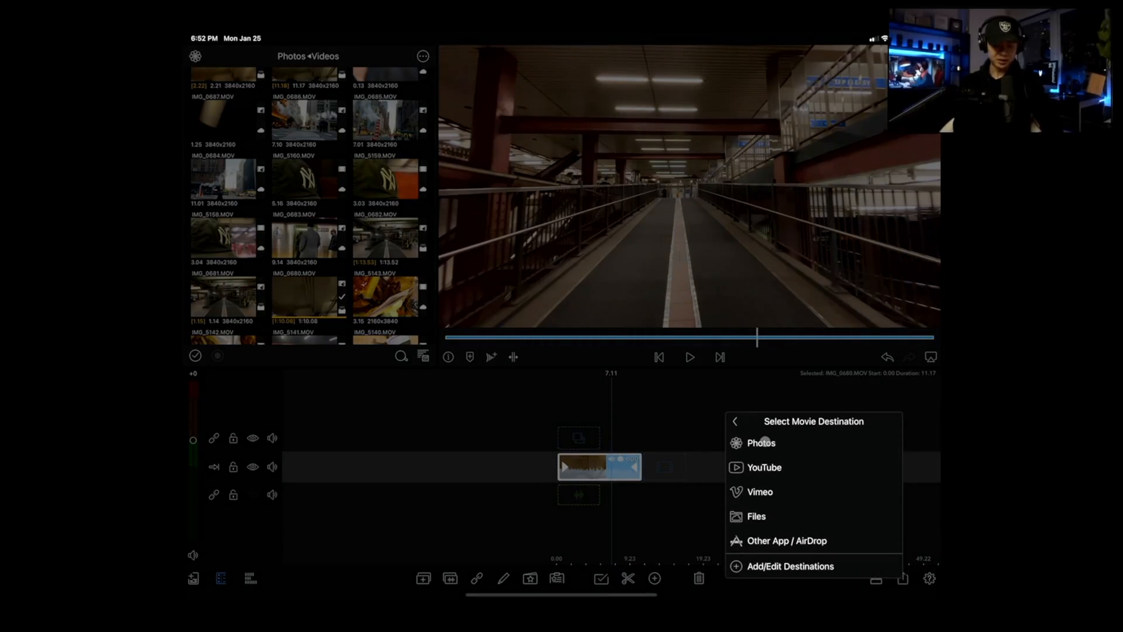
pyautogui.click(760, 442)
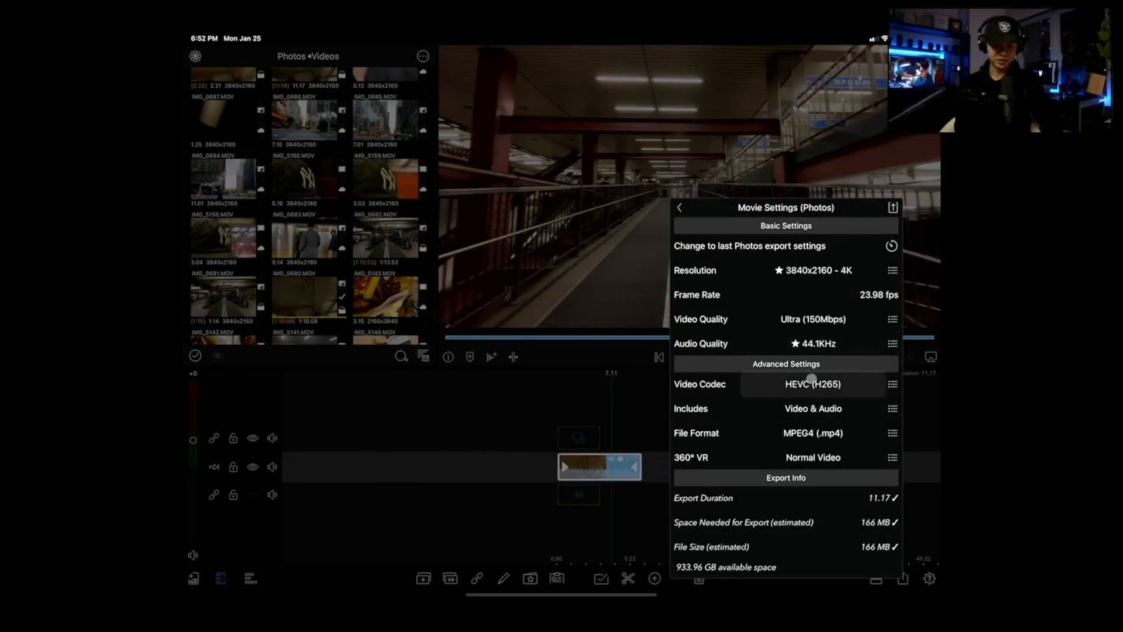
pyautogui.click(813, 384)
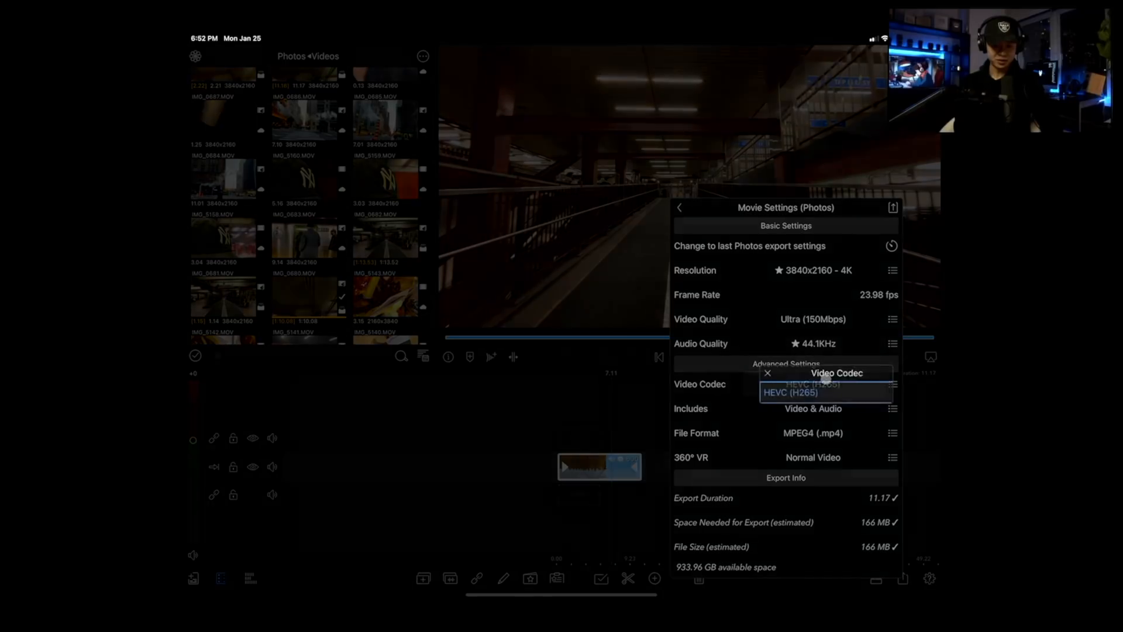
pyautogui.click(789, 392)
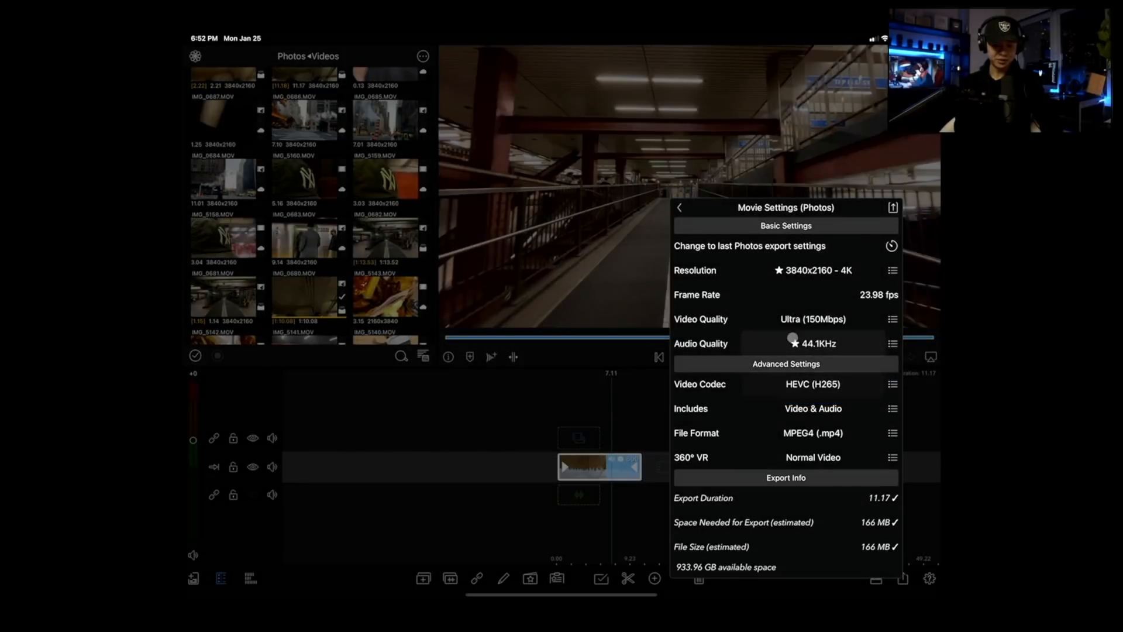
pyautogui.click(891, 432)
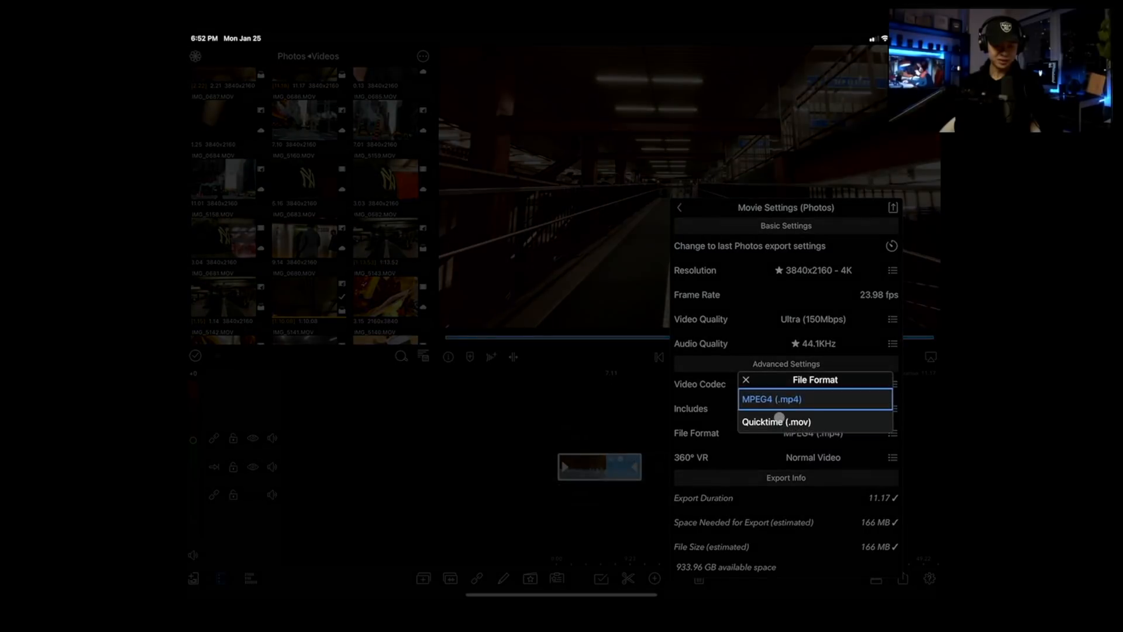
pyautogui.click(775, 421)
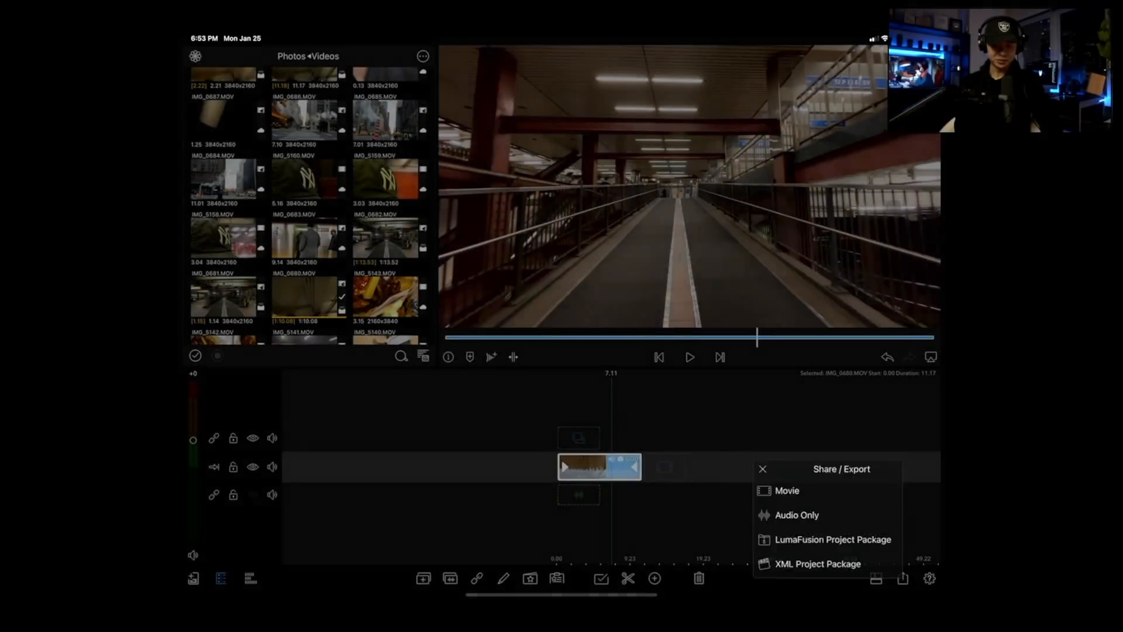
pyautogui.click(761, 469)
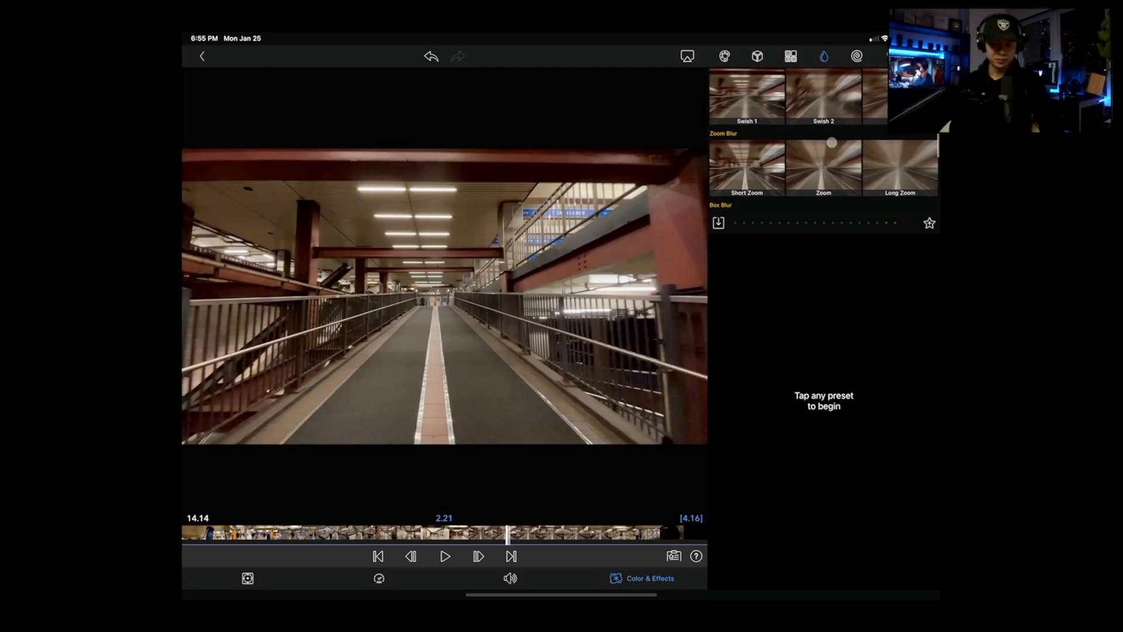
# Step: Apply the Short Zoom blur preset to the walkway clip (center 0.00, 0.00, amount 5.00)
pyautogui.click(745, 167)
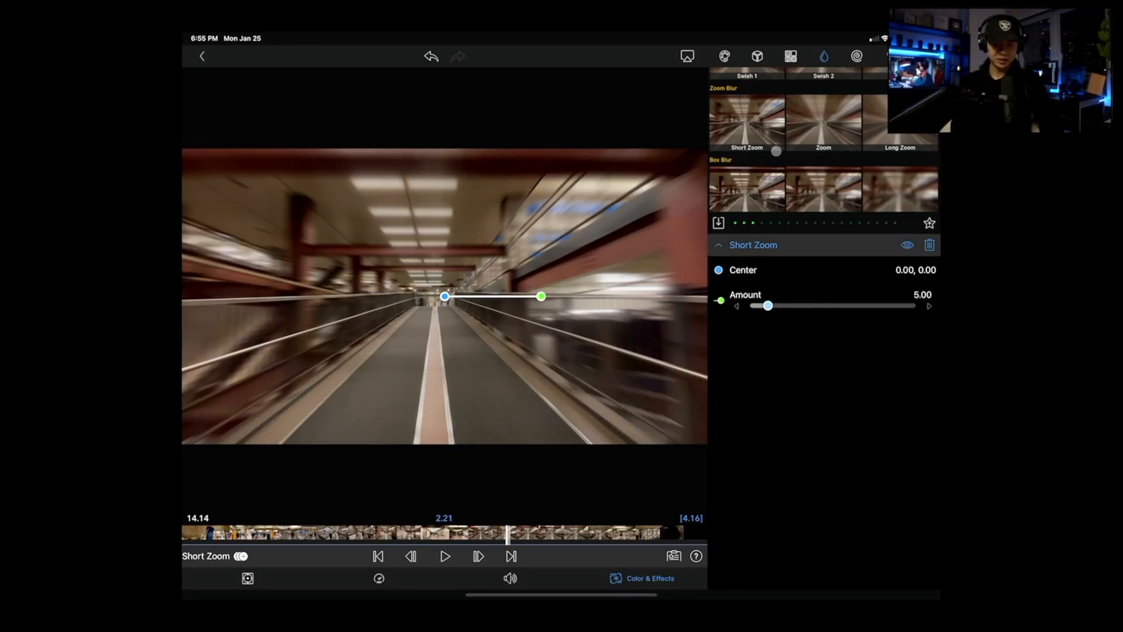